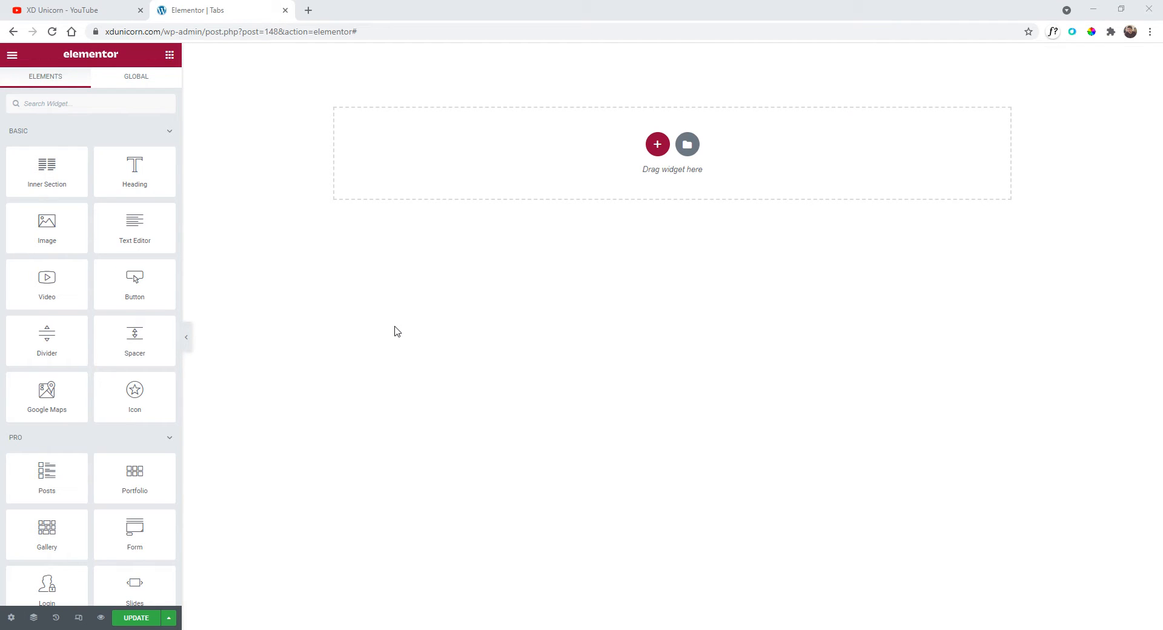
Find the Tabs widget by searching 'tabs' and place it on the page
{"action": "left_click", "coordinate": [81, 103]}
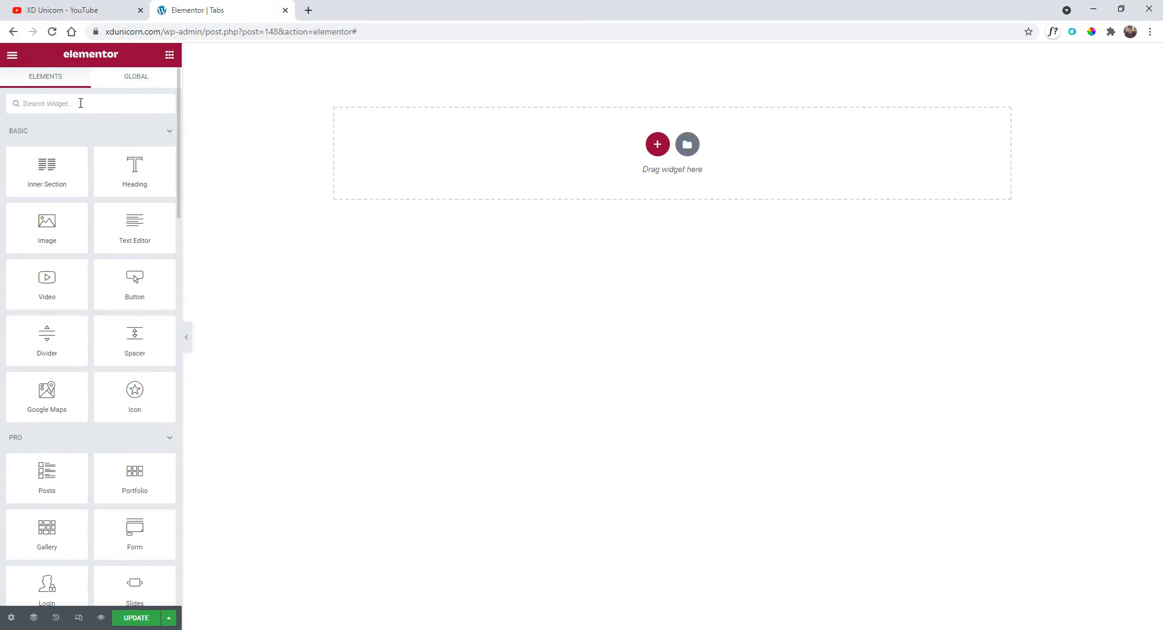
{"action": "type", "text": "tabs"}
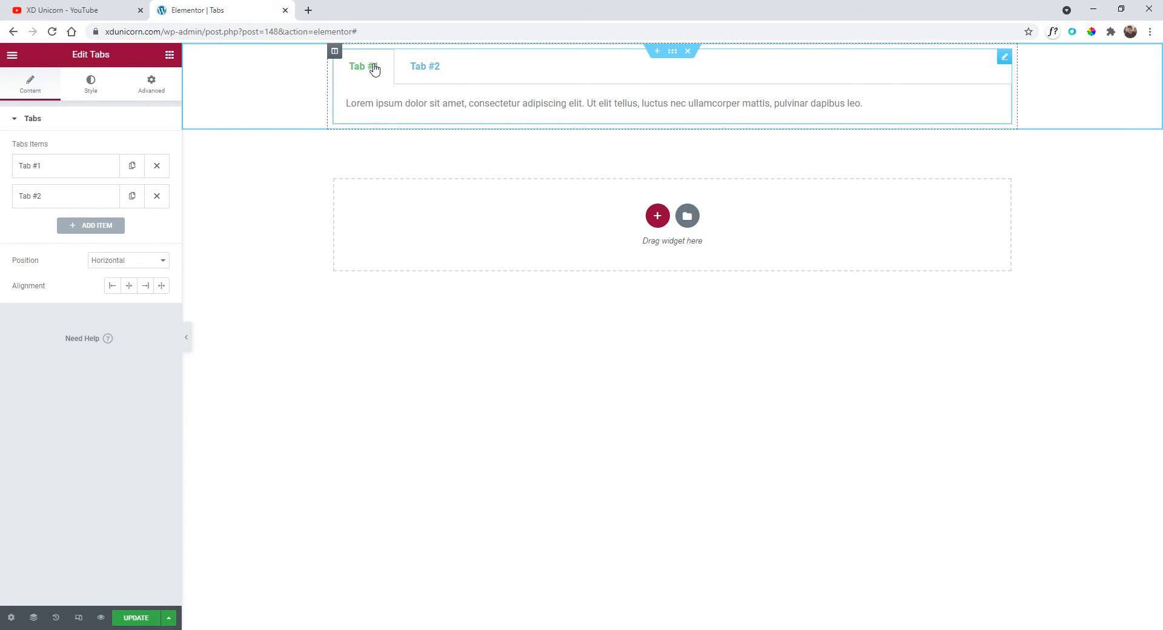
Add tab items up to Tab #4 and show Tab #1's content
{"action": "left_click", "coordinate": [425, 67]}
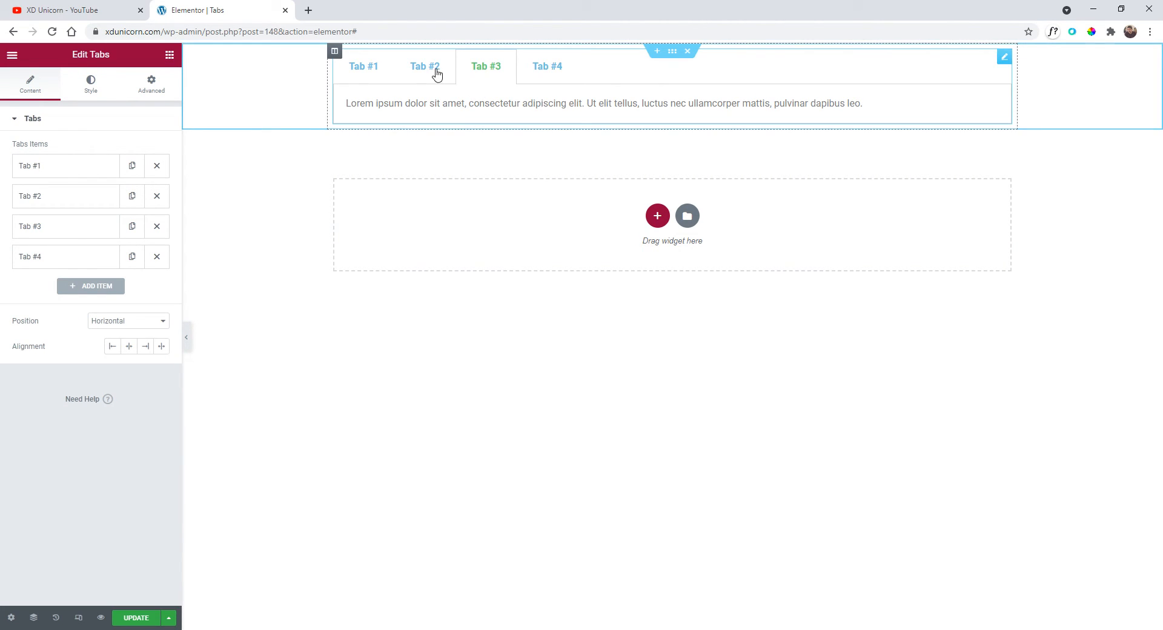
{"action": "left_click", "coordinate": [363, 67]}
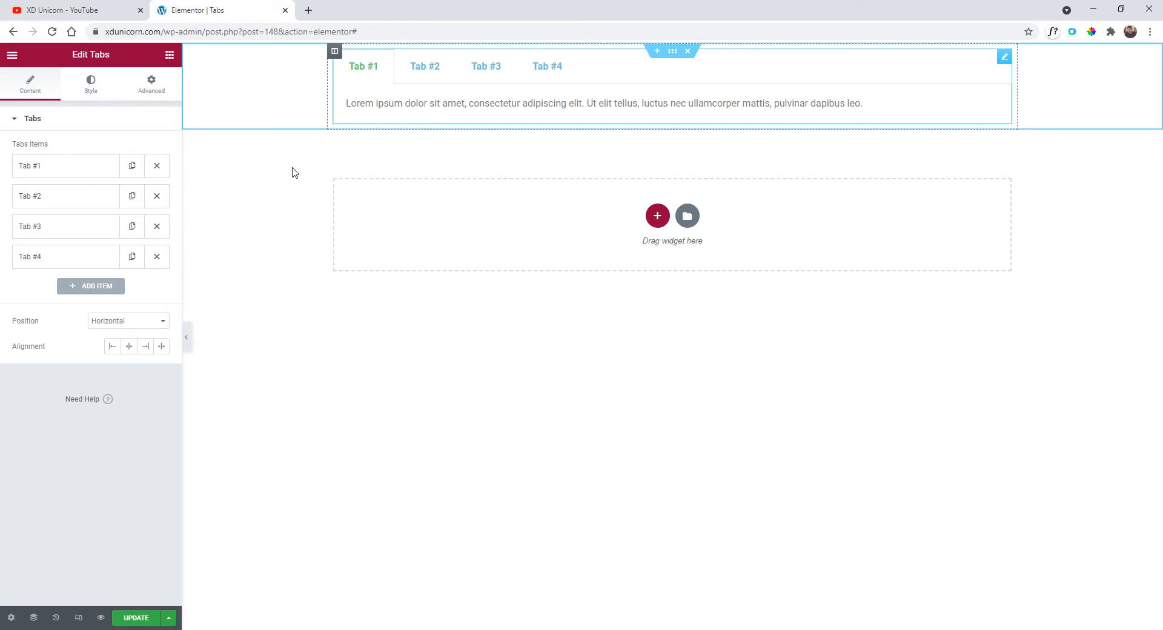
{"action": "mouse_move", "coordinate": [80, 617]}
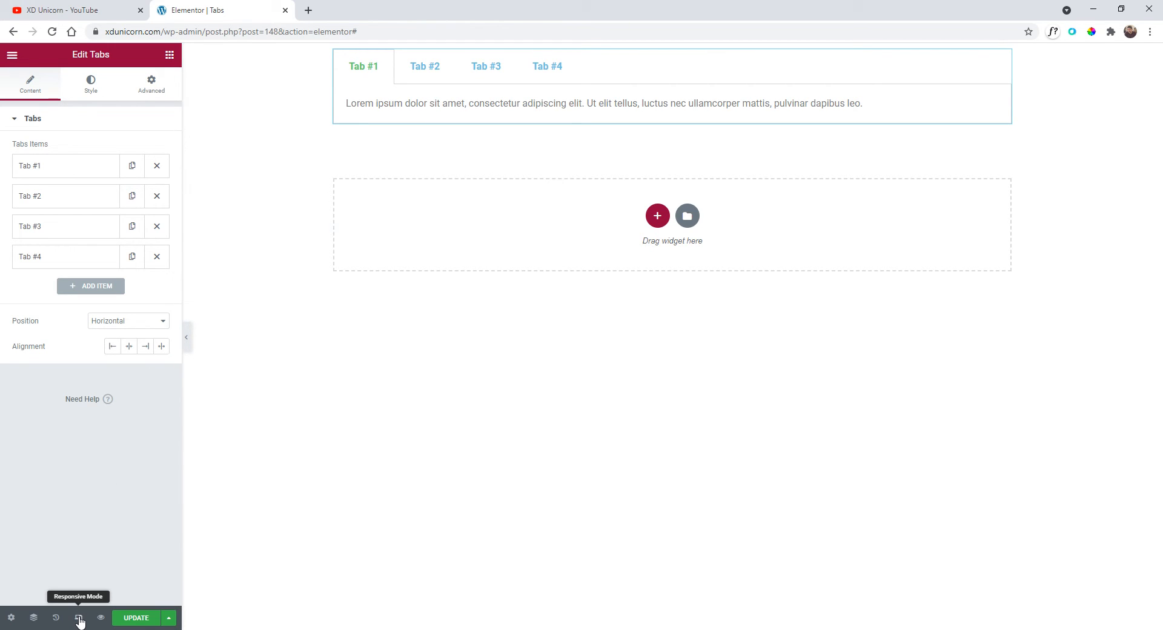
Preview at mobile width and check the stacked tabs, opening Tab #4, #2 and #1 in turn
{"action": "left_click", "coordinate": [80, 618]}
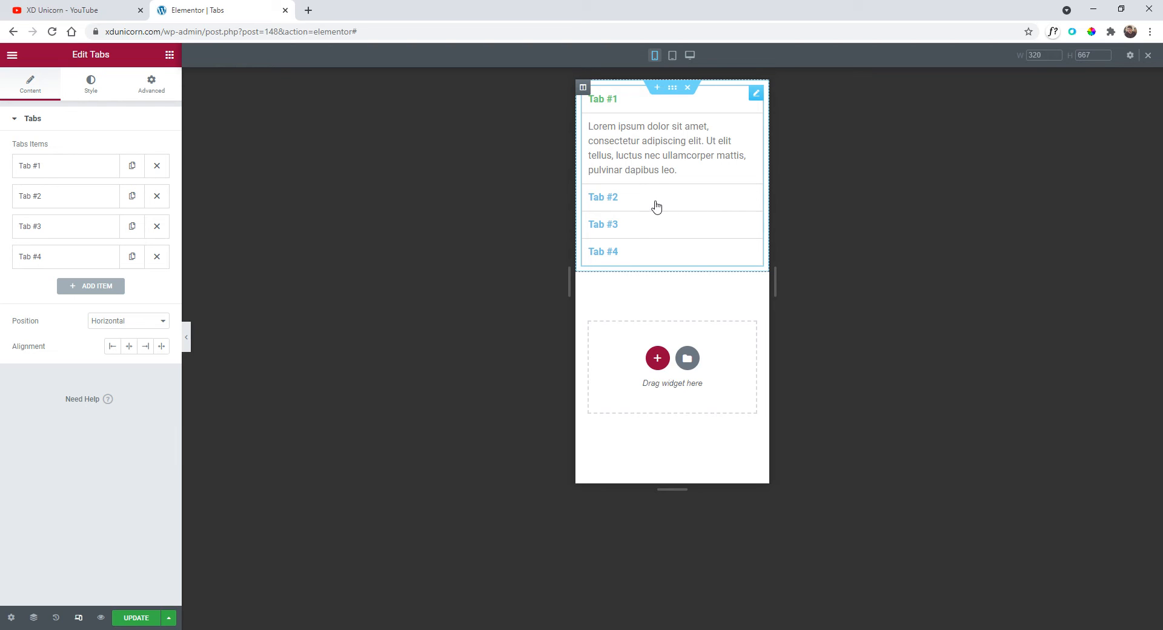
{"action": "left_click", "coordinate": [603, 196]}
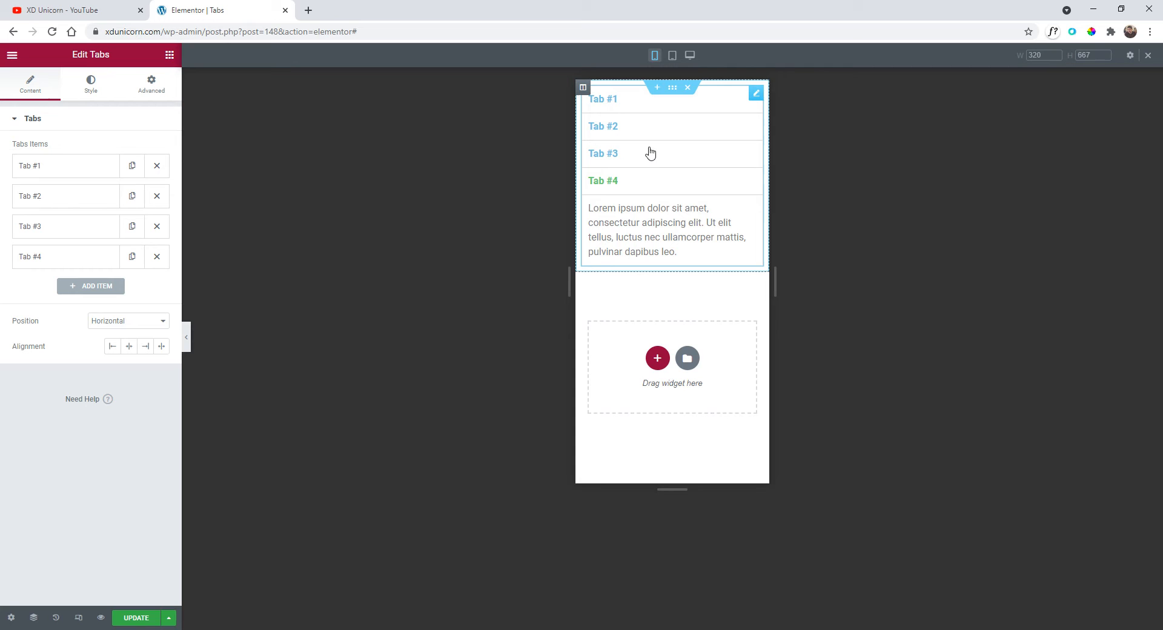
{"action": "left_click", "coordinate": [601, 126]}
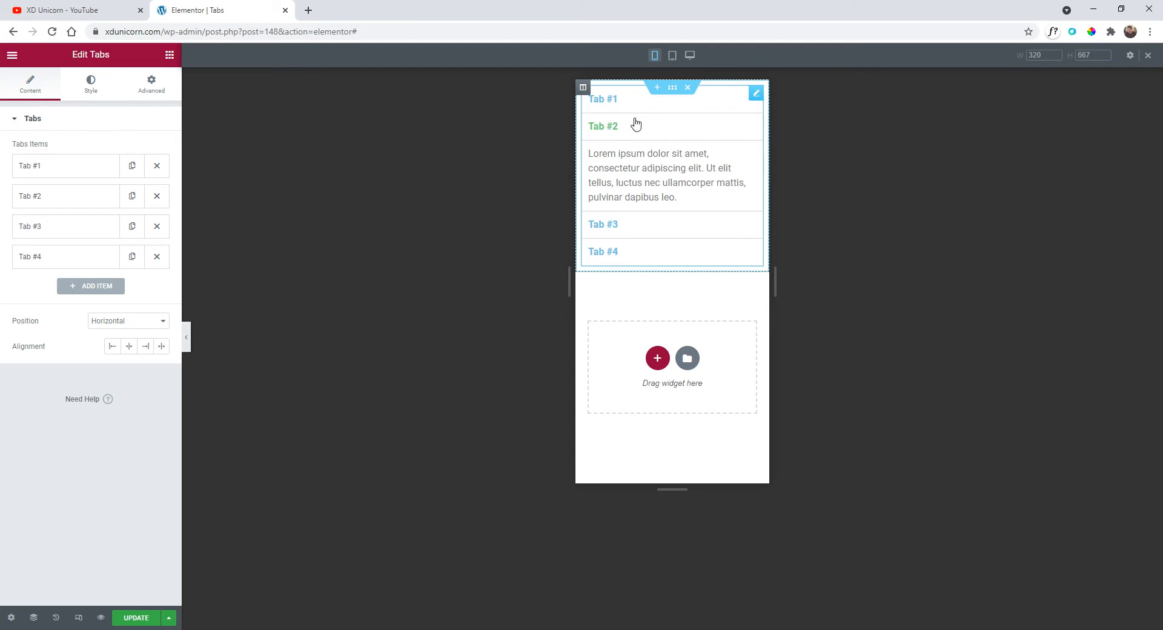
{"action": "left_click", "coordinate": [603, 98]}
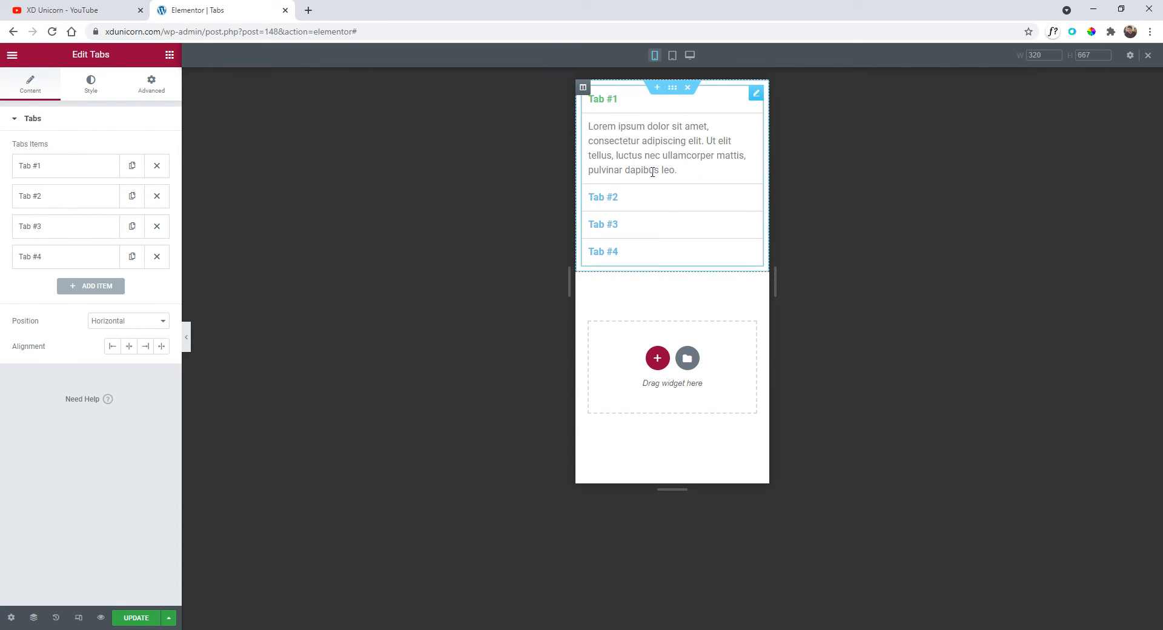
{"action": "left_click", "coordinate": [150, 84]}
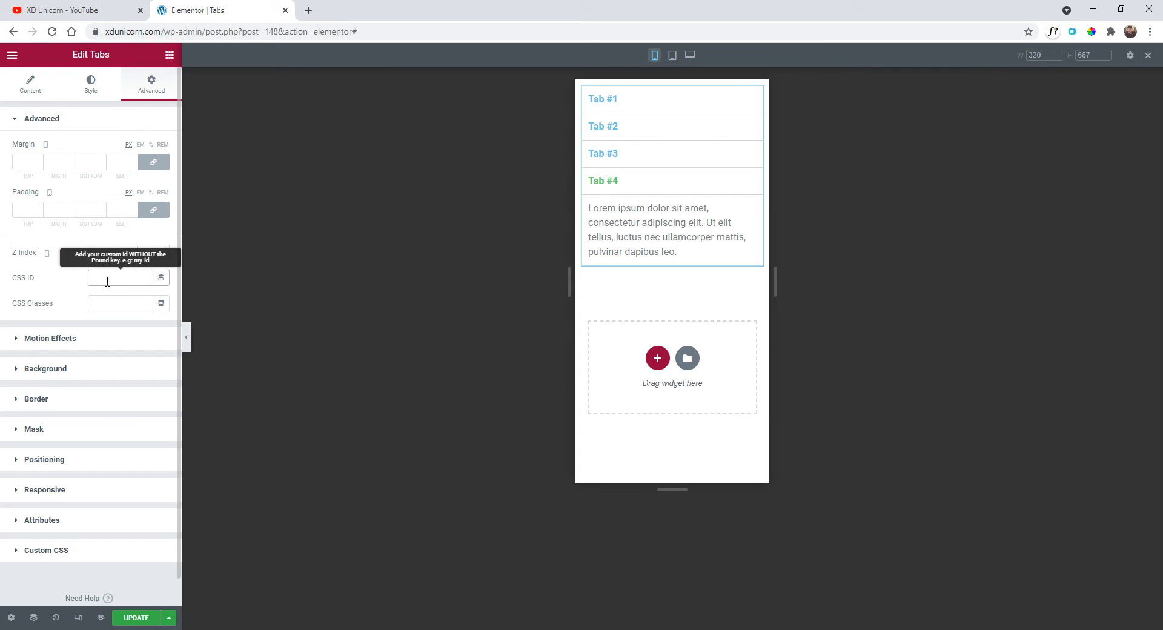
Give the Tabs widget the CSS ID 'm-tabs'
{"action": "type", "text": "m-tabs"}
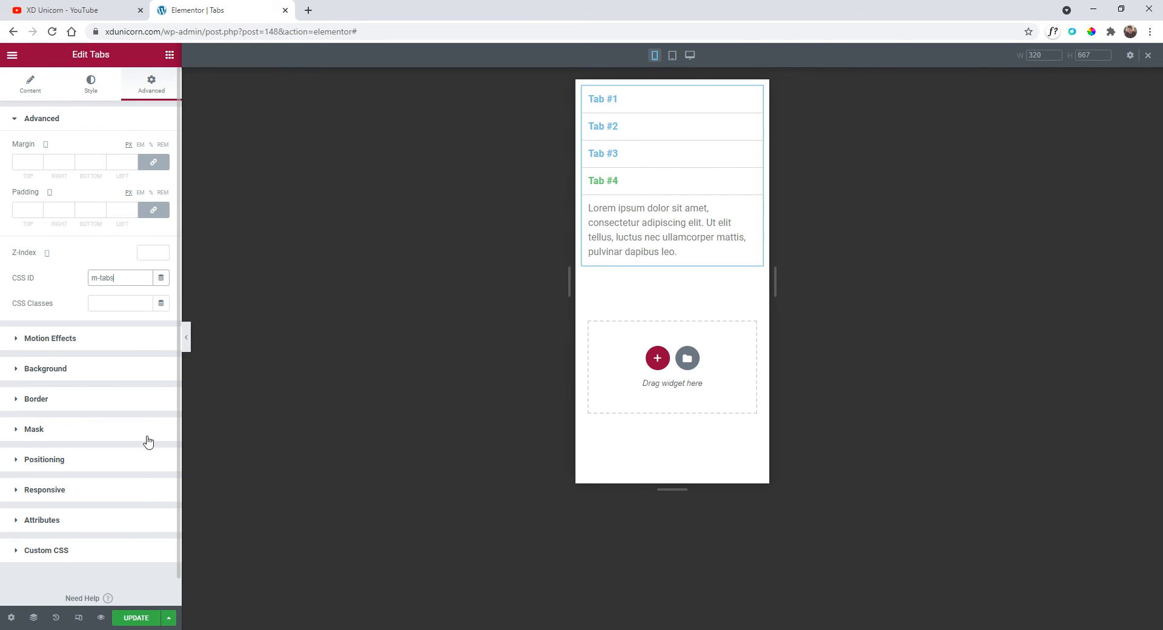
{"action": "mouse_move", "coordinate": [122, 562]}
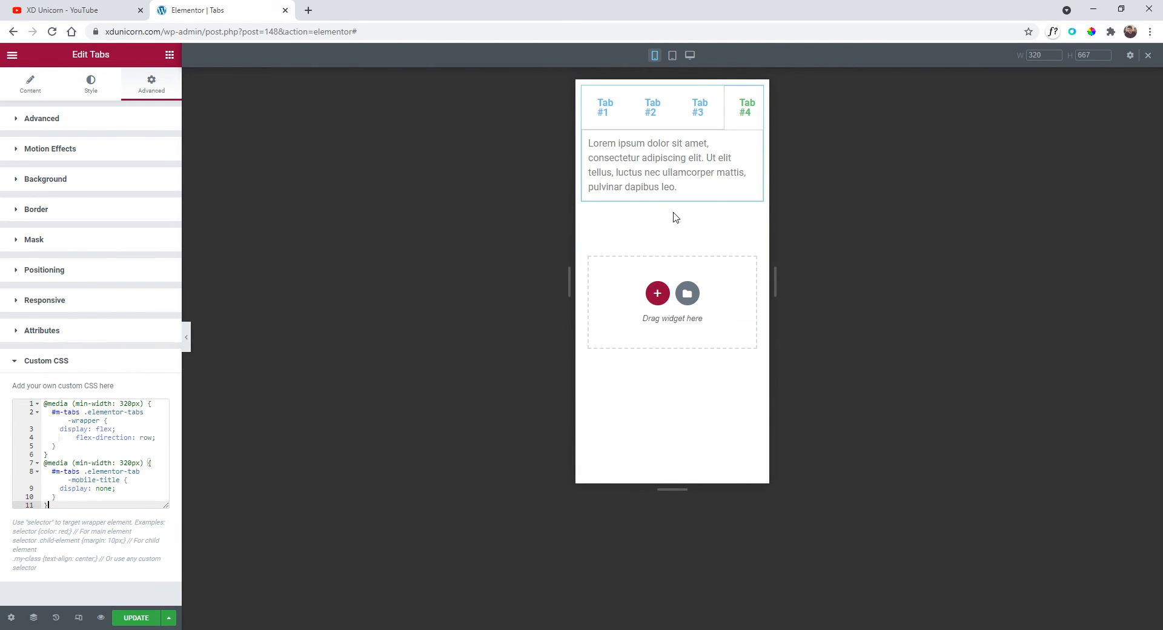
{"action": "mouse_move", "coordinate": [789, 276]}
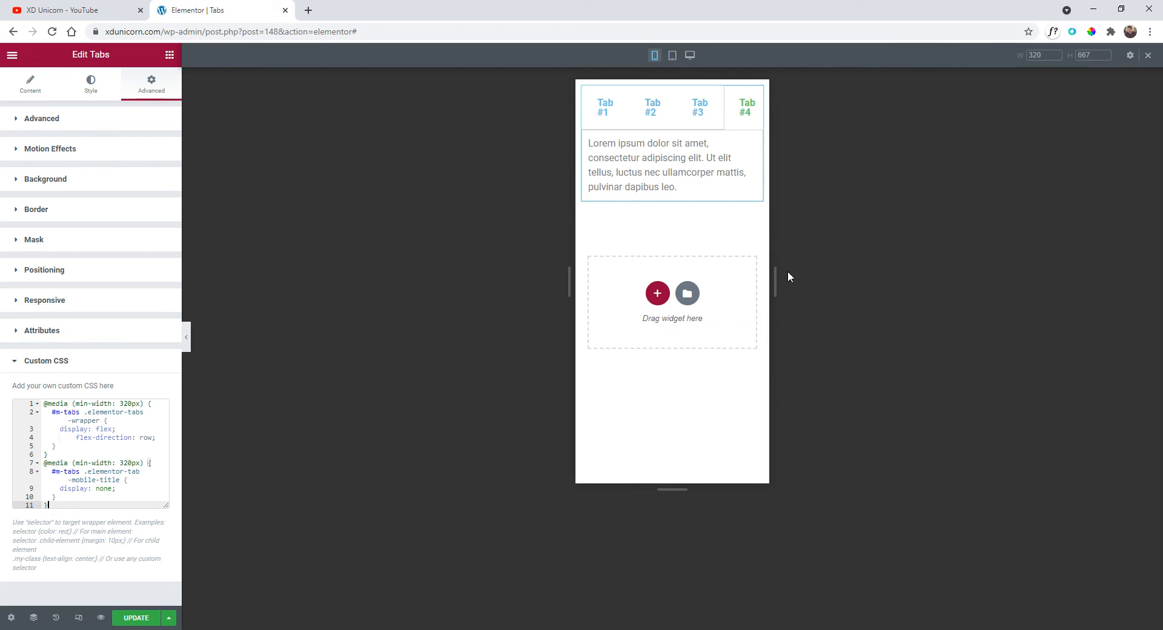
Verify the flex-row CSS by resizing the preview to 430 px and back to 320 px
{"action": "left_click_drag", "start_coordinate": [776, 281], "coordinate": [791, 272]}
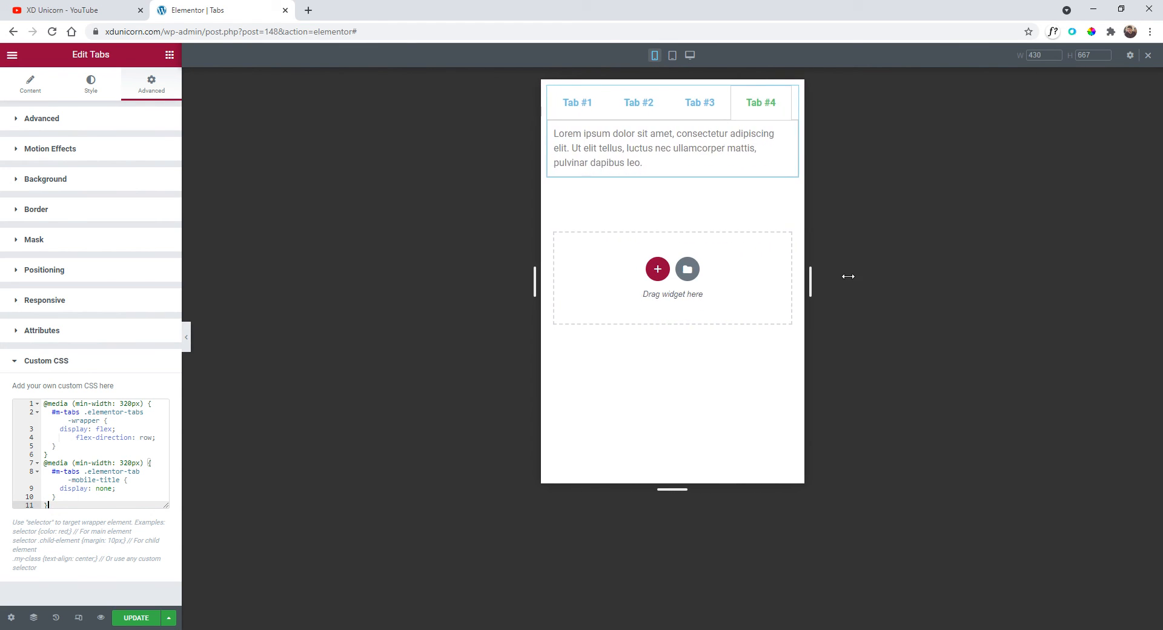
{"action": "left_click_drag", "start_coordinate": [848, 276], "coordinate": [813, 289]}
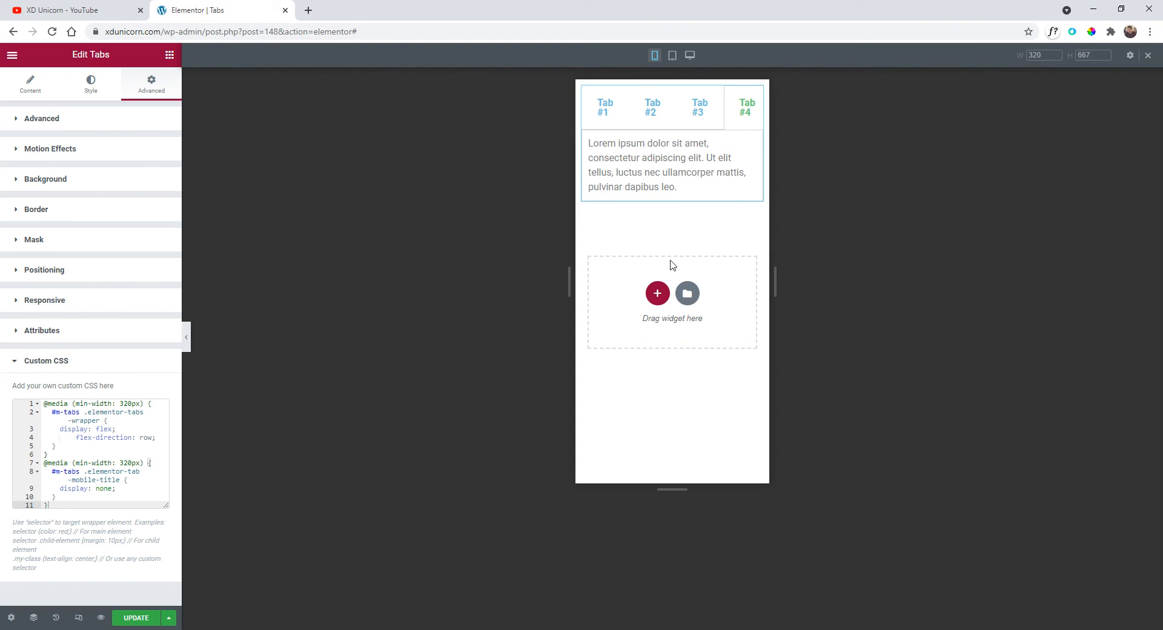
{"action": "left_click", "coordinate": [689, 54]}
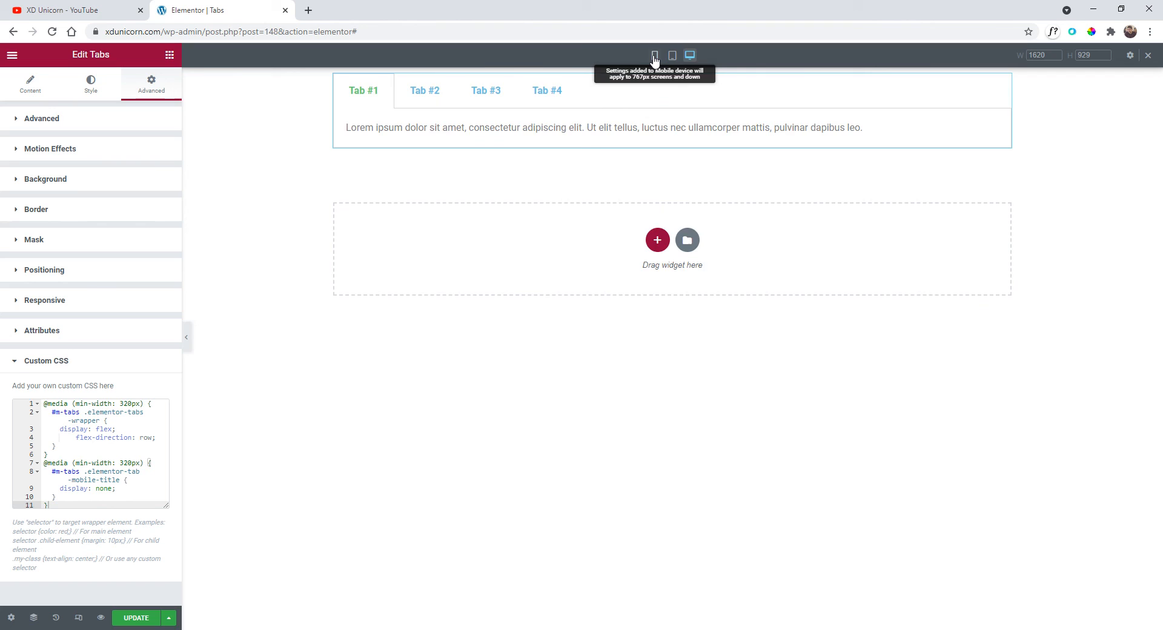
{"action": "left_click", "coordinate": [654, 54]}
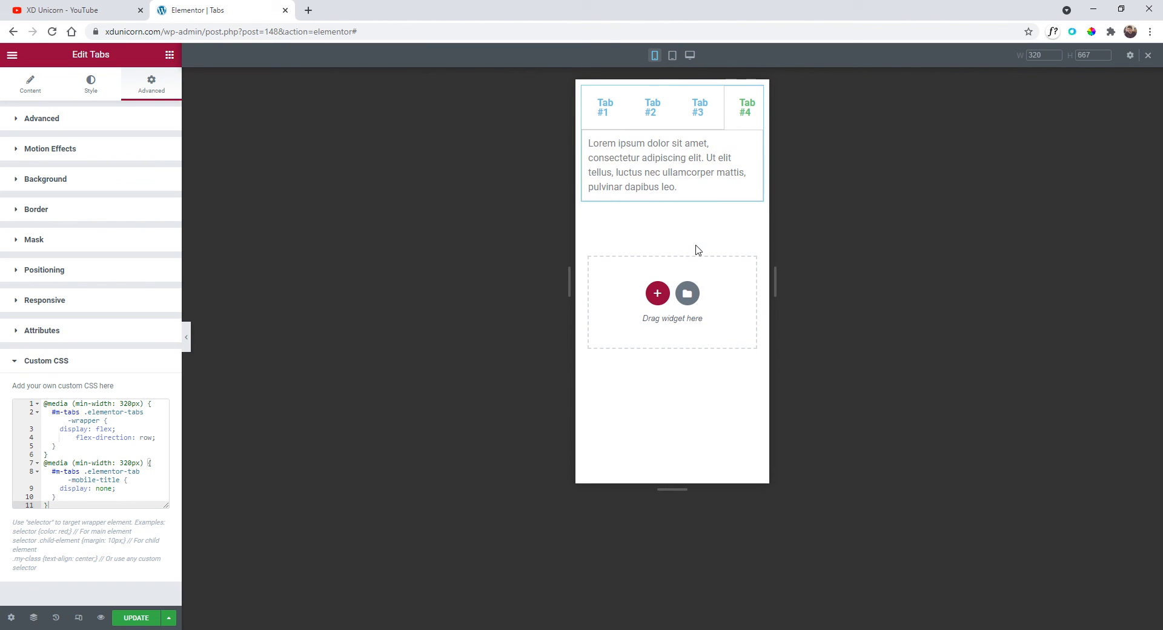
{"action": "mouse_move", "coordinate": [692, 245]}
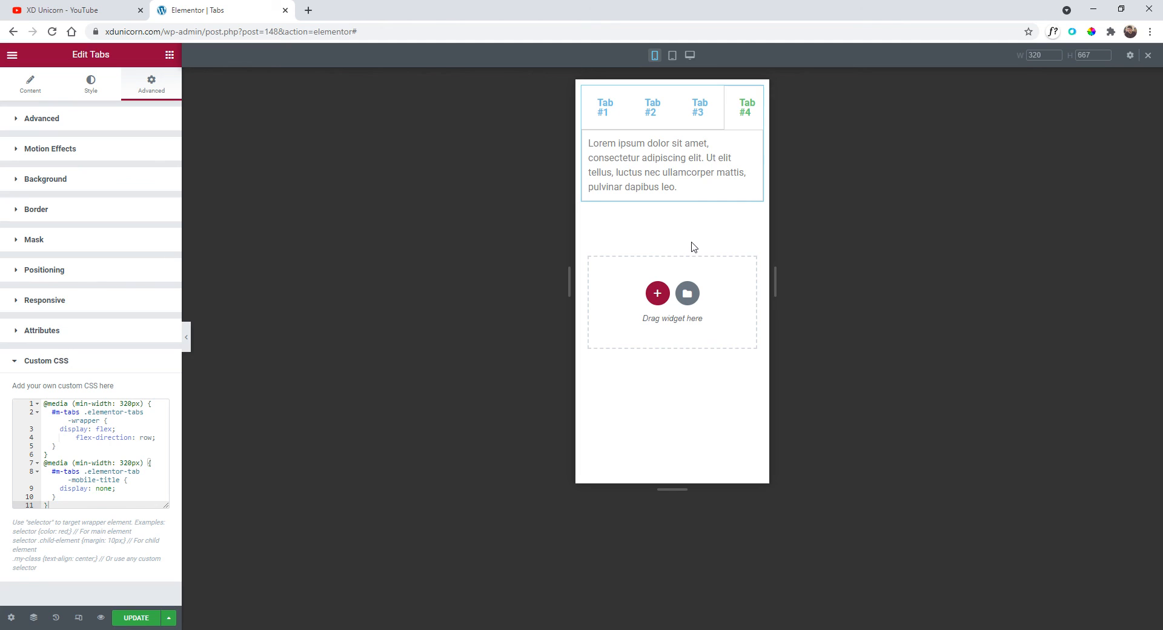